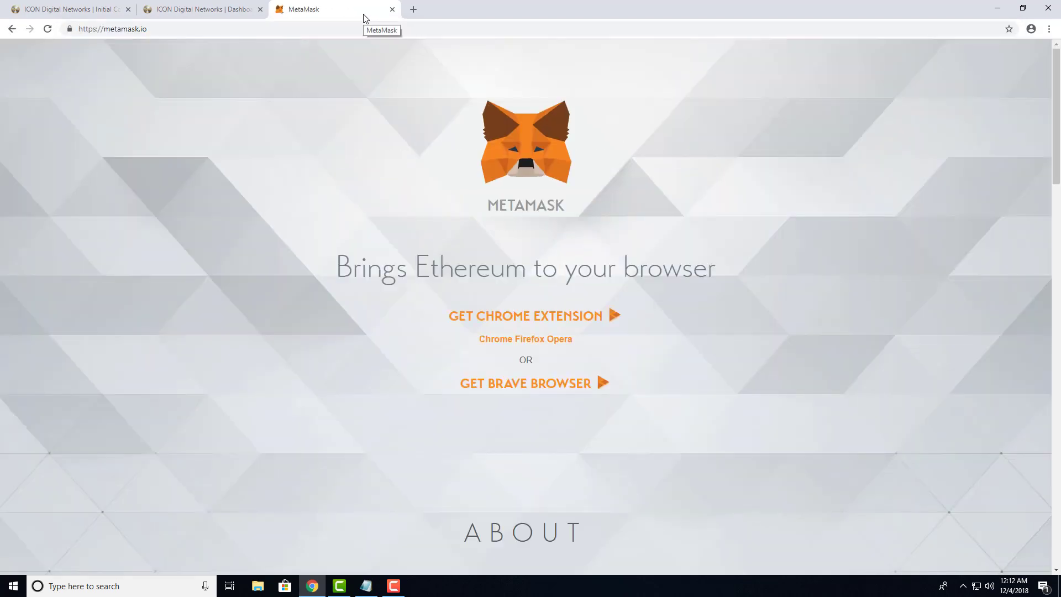
mouse_move(506, 227)
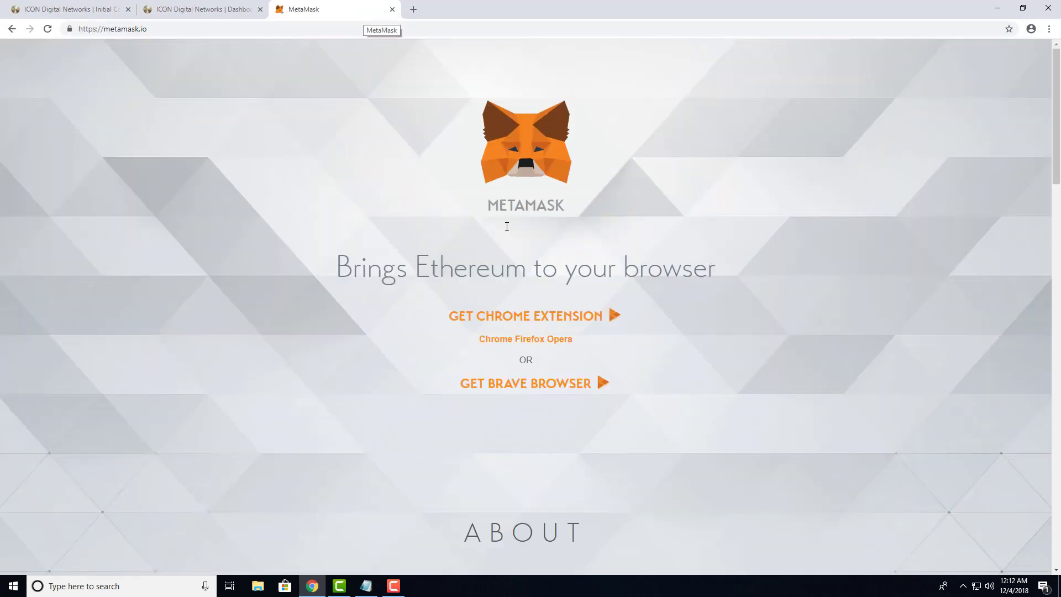
mouse_move(532, 318)
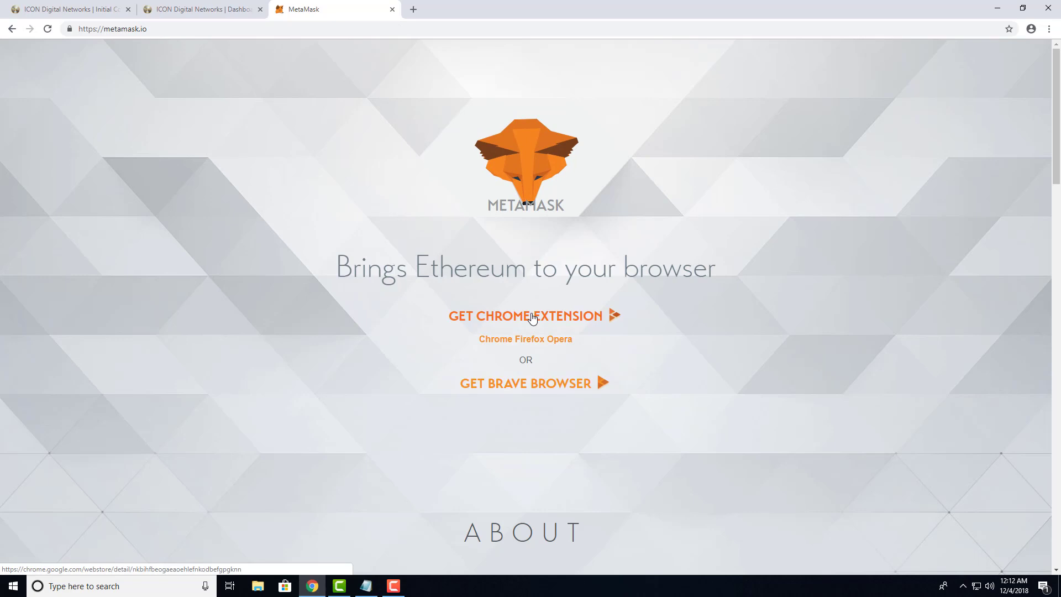
- Open the MetaMask extension's Chrome Web Store listing from metamask.io's Get Chrome Extension link
left_click(525, 316)
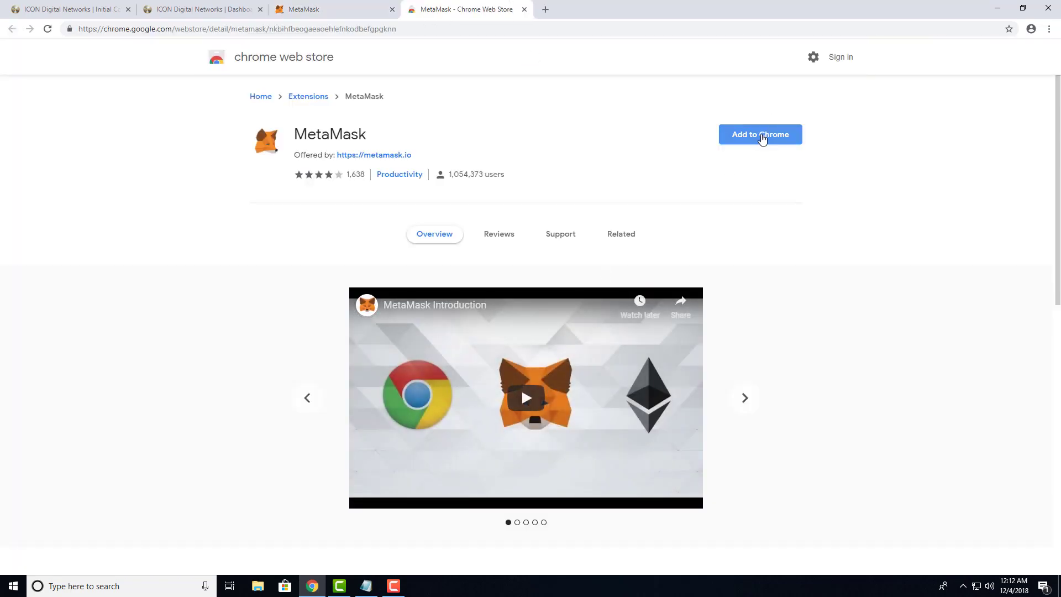
- Add the MetaMask extension to Chrome and confirm the Add extension prompt
left_click(760, 134)
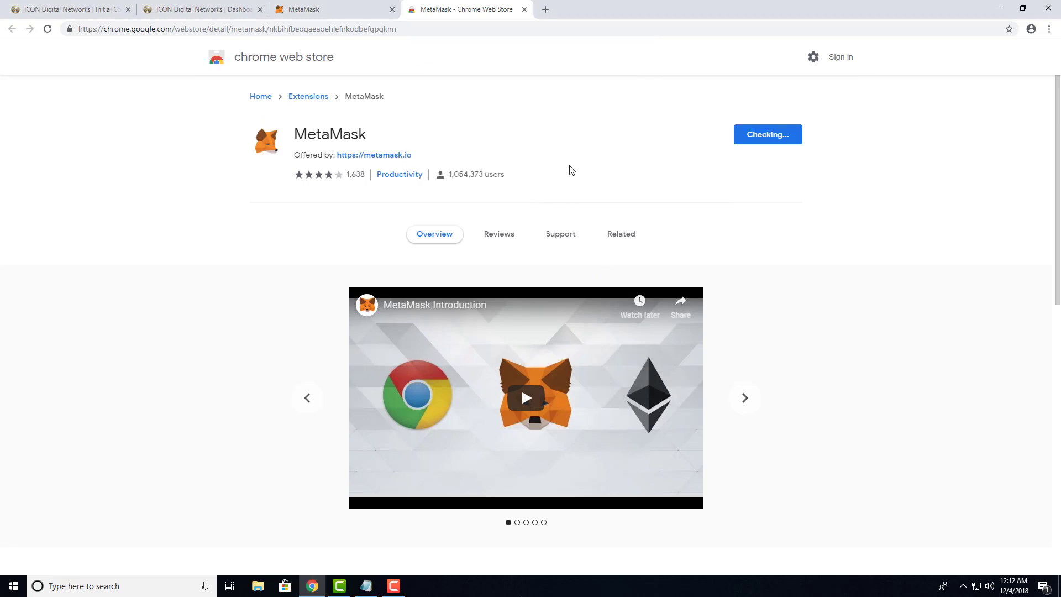
left_click(744, 398)
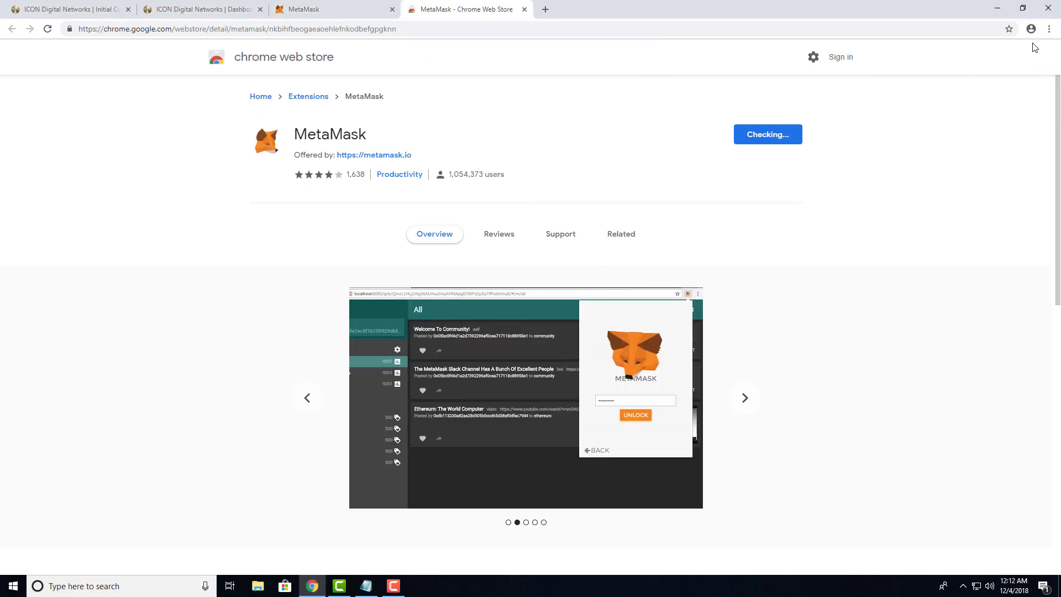
left_click(768, 133)
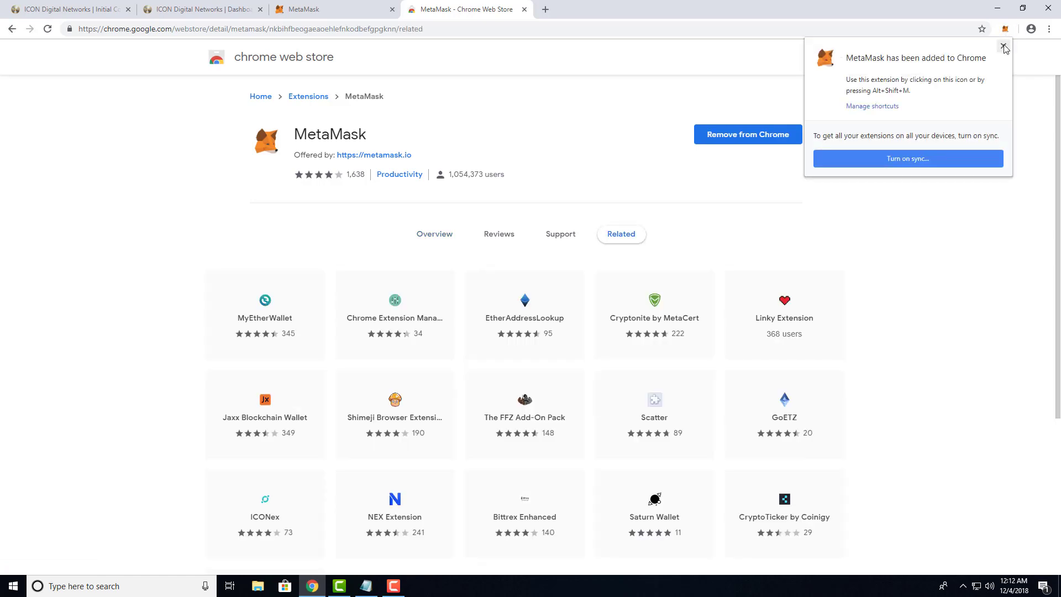
- Launch MetaMask from the toolbar and accept its terms, privacy notice and phishing warning
left_click(1005, 48)
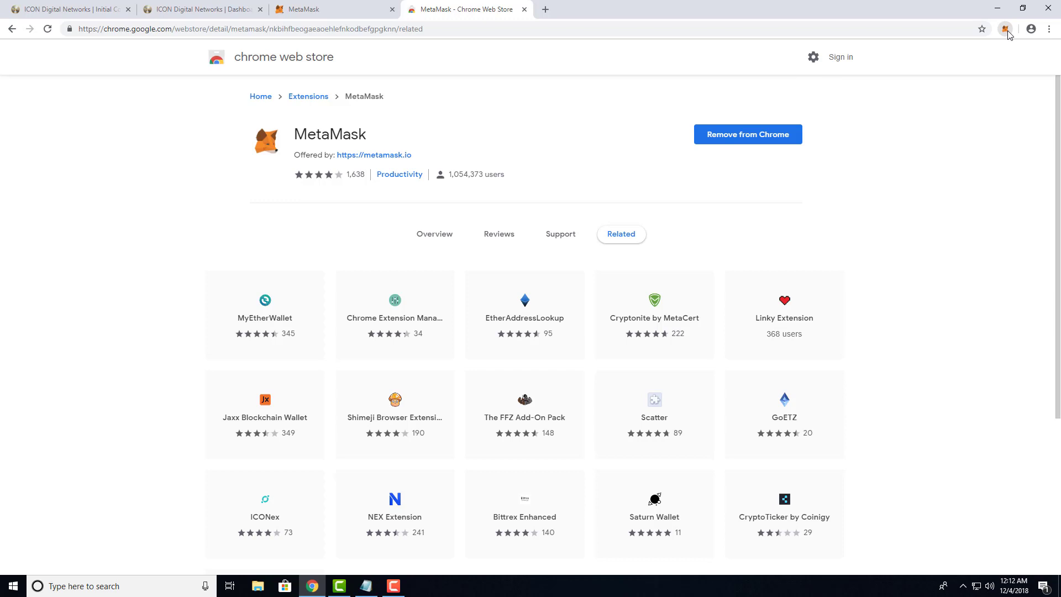
left_click(1007, 29)
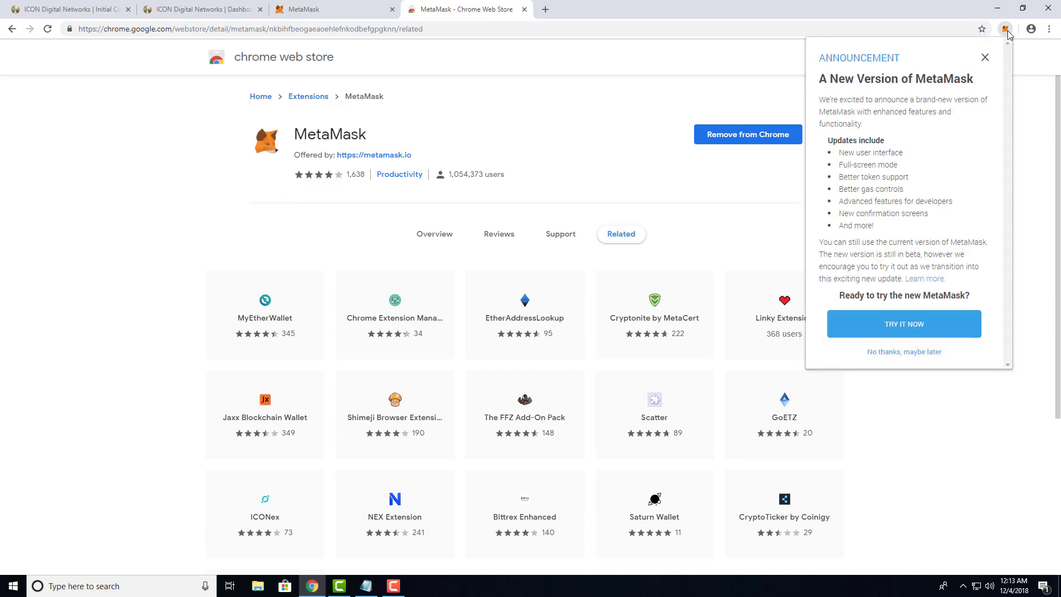
mouse_move(965, 71)
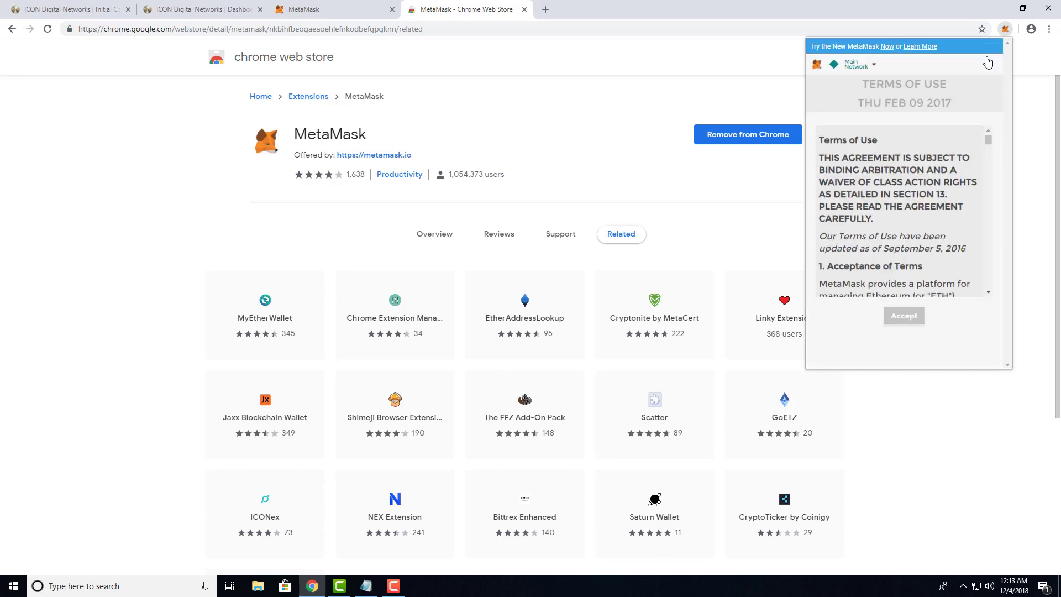
scroll("down", 3)
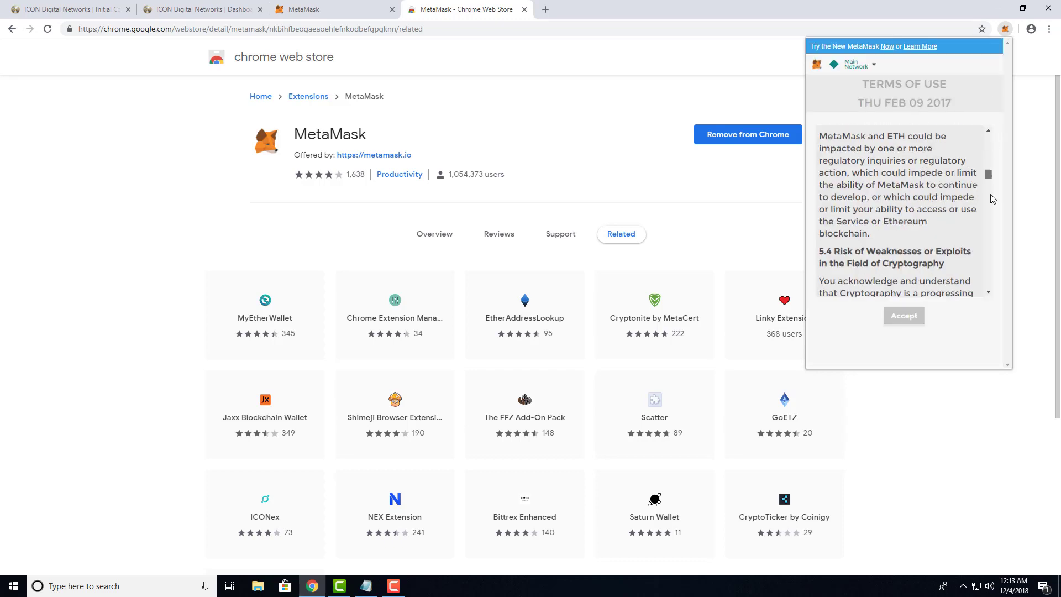
left_click(903, 316)
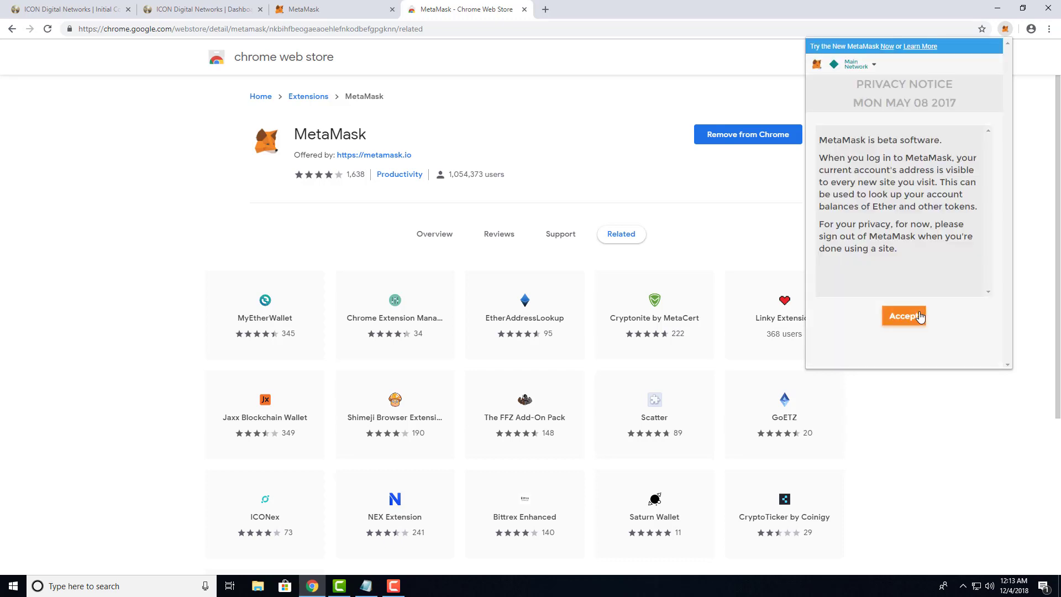
left_click(904, 315)
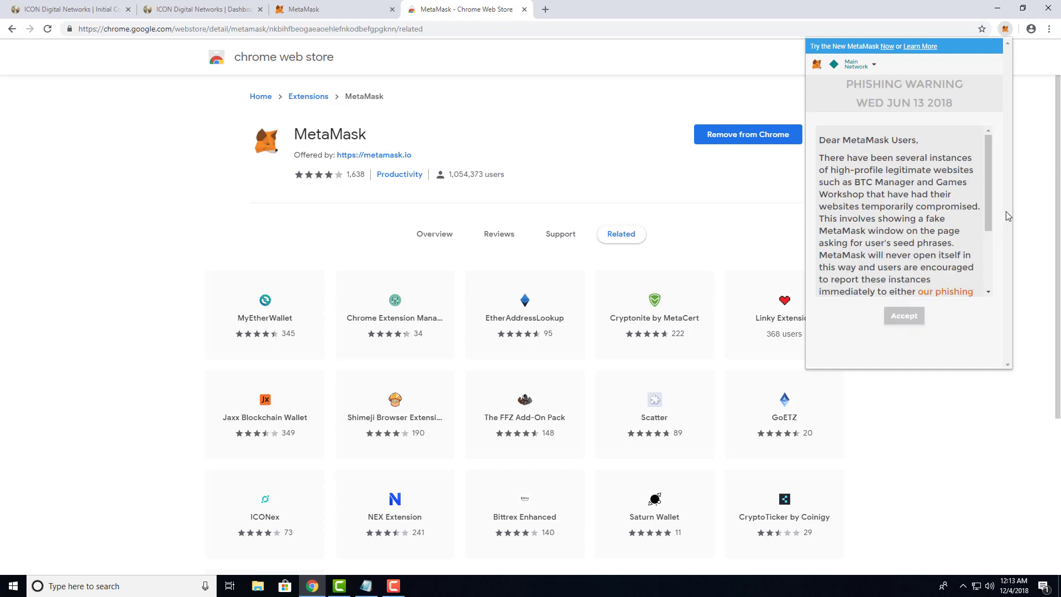
left_click(904, 315)
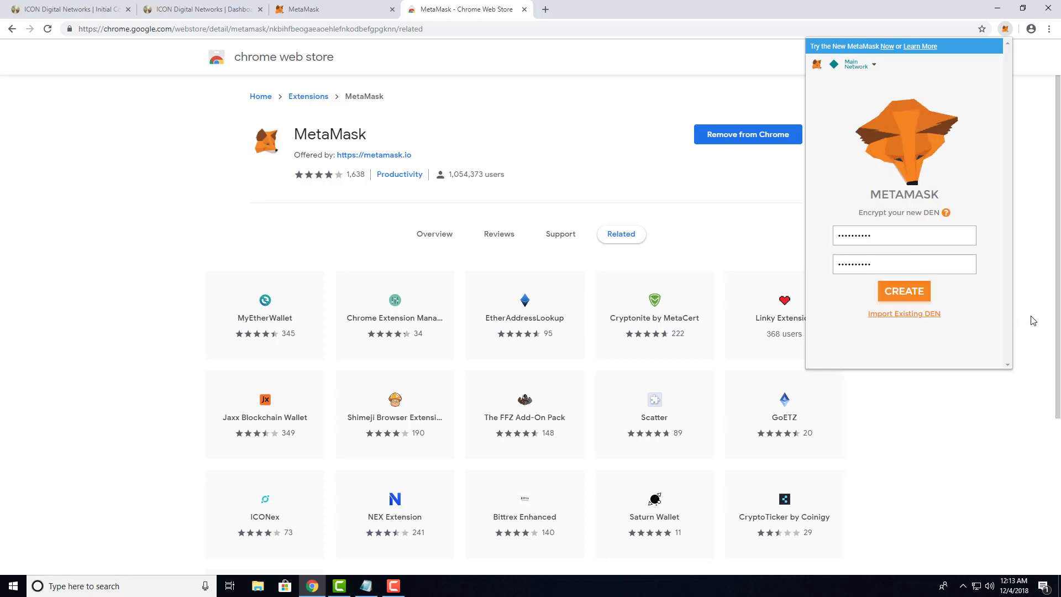
- Create the password-protected MetaMask vault to display the 12-word recovery phrase
left_click(904, 292)
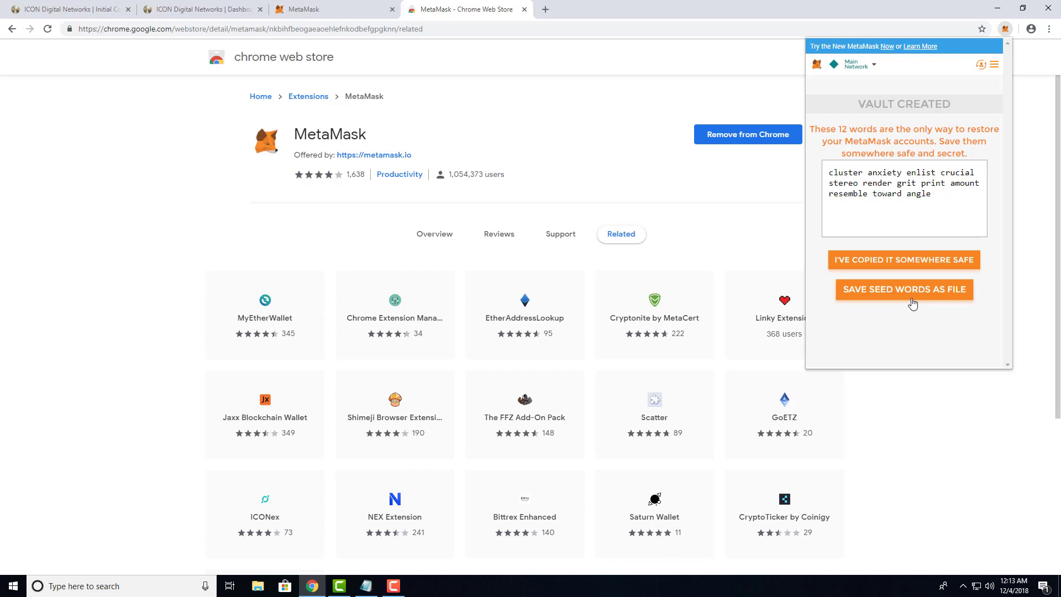
mouse_move(933, 317)
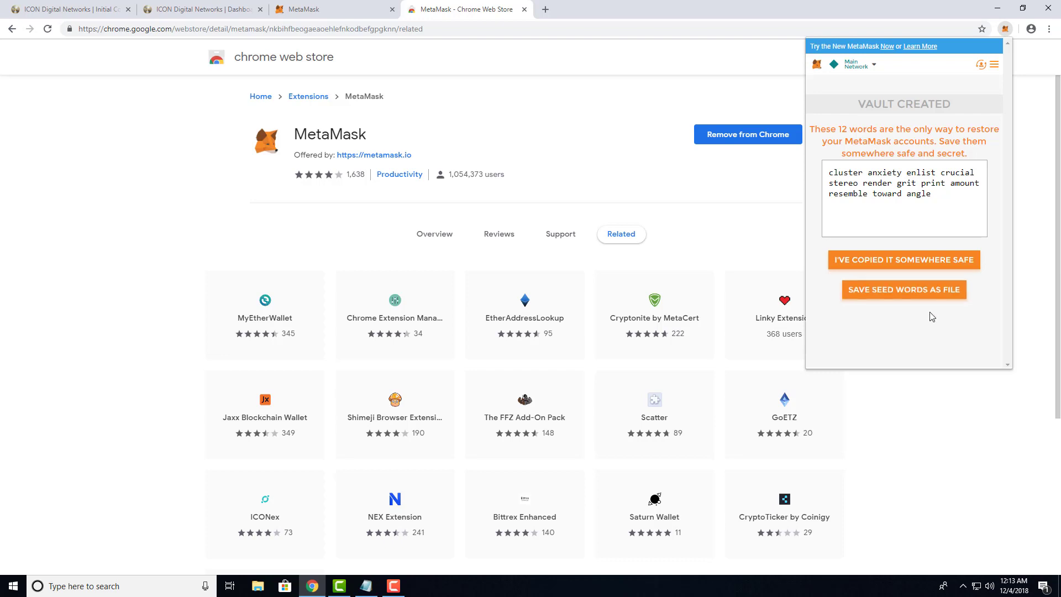
mouse_move(920, 294)
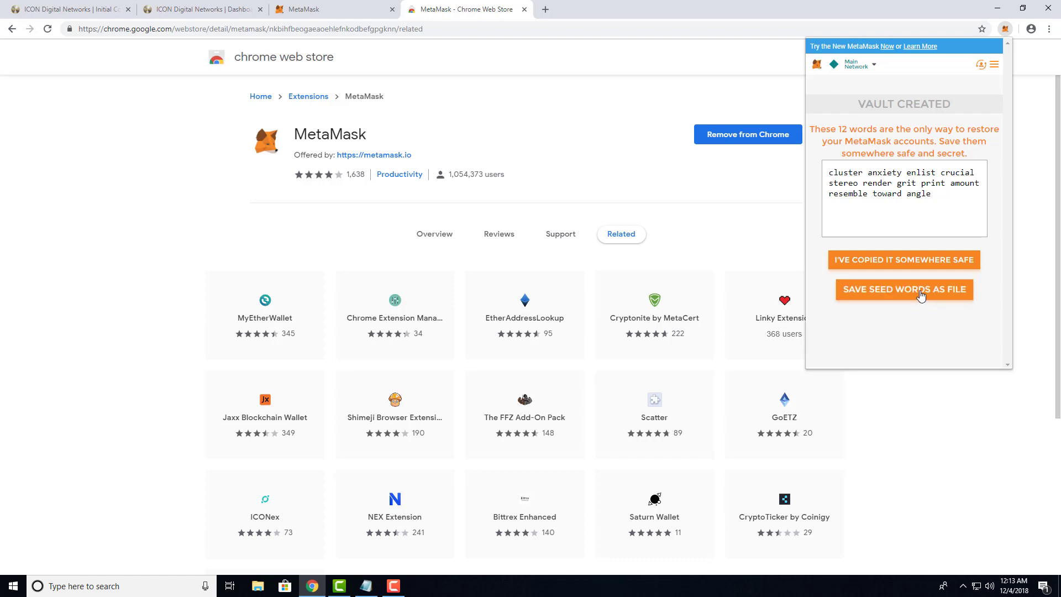
- Save the seed words to a file, confirm they're stored, then switch to ICON Digital Networks
left_click(904, 289)
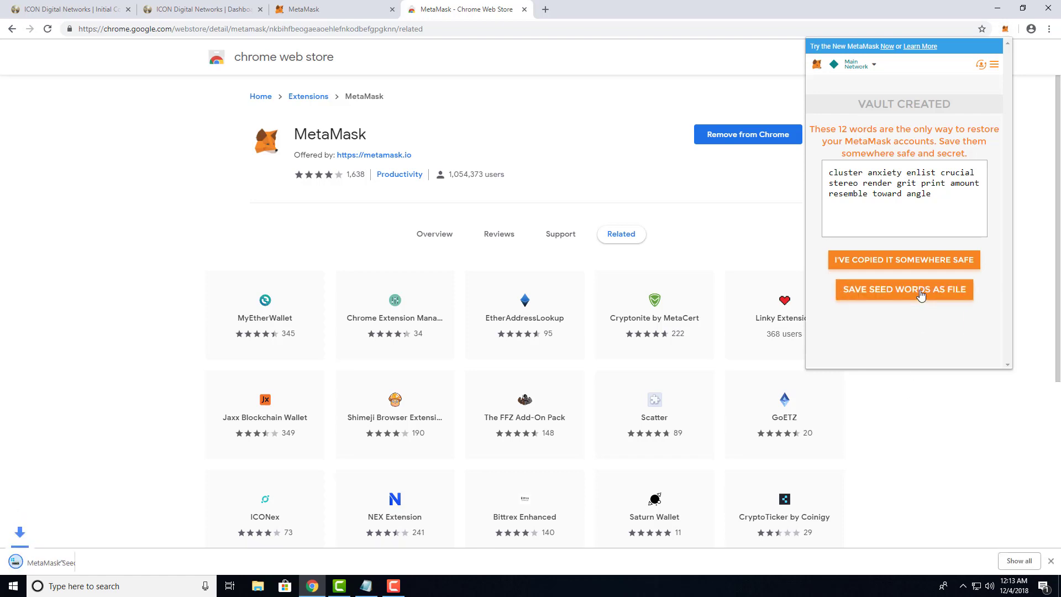
left_click(904, 289)
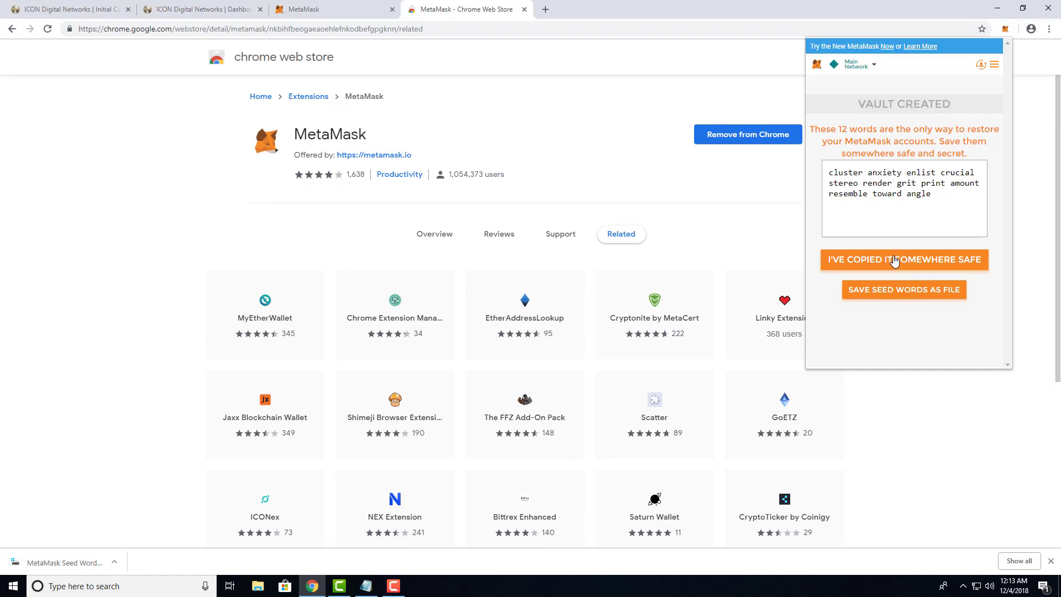
left_click(904, 259)
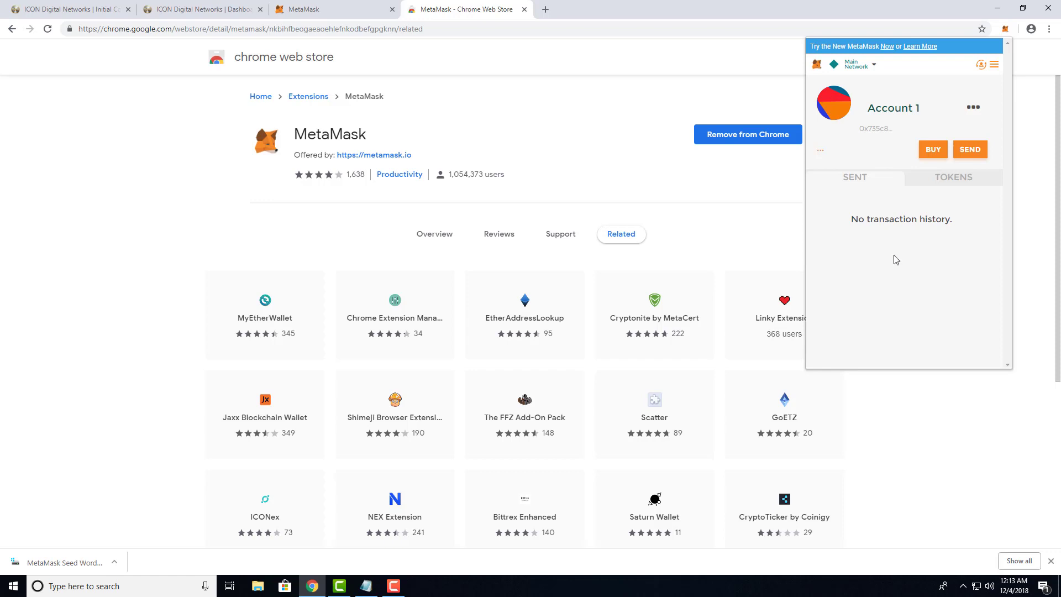
mouse_move(900, 259)
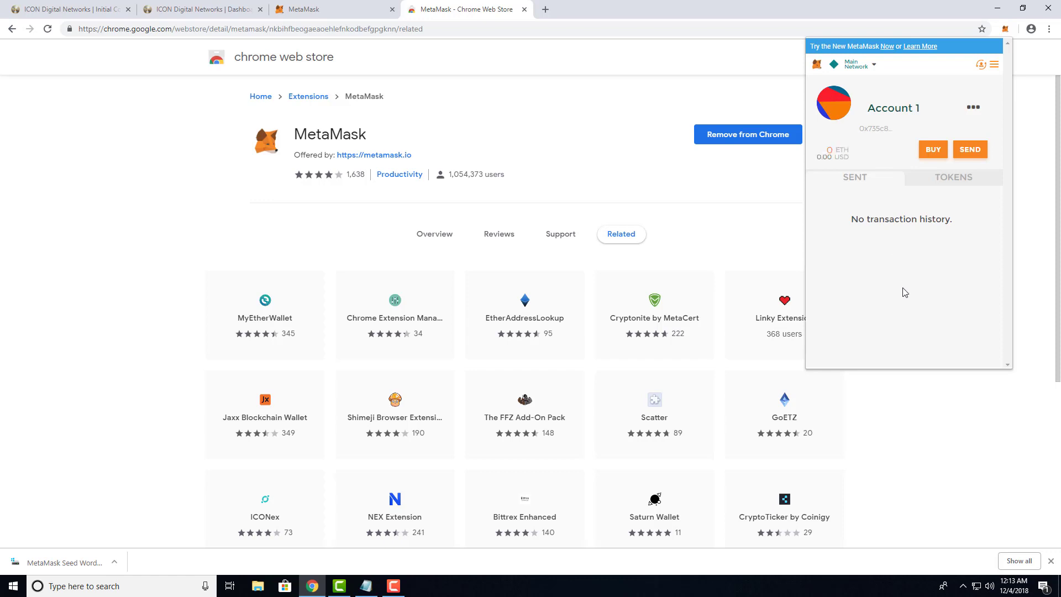
mouse_move(909, 258)
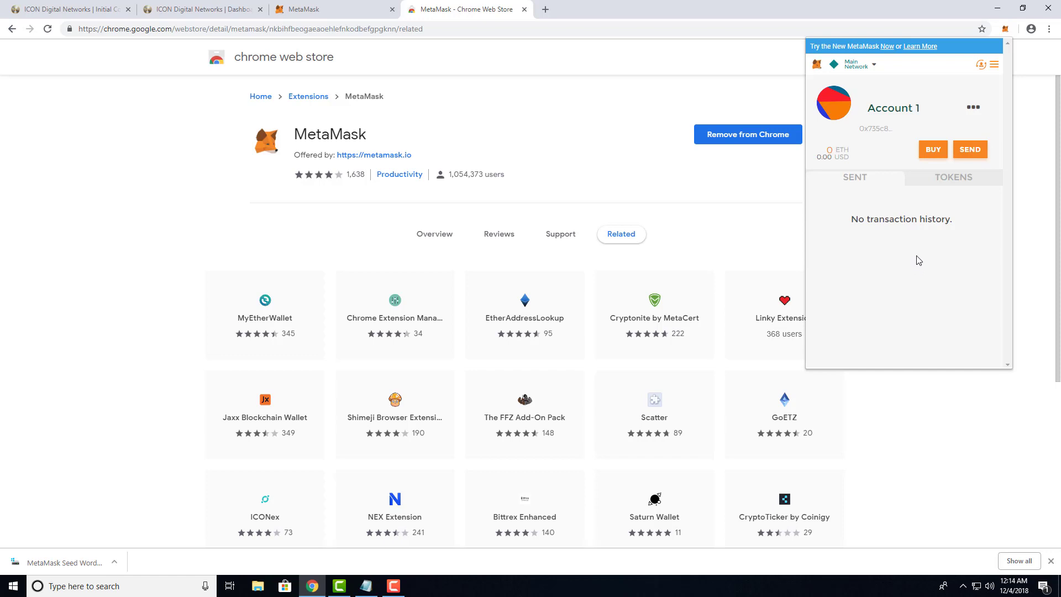
left_click(68, 9)
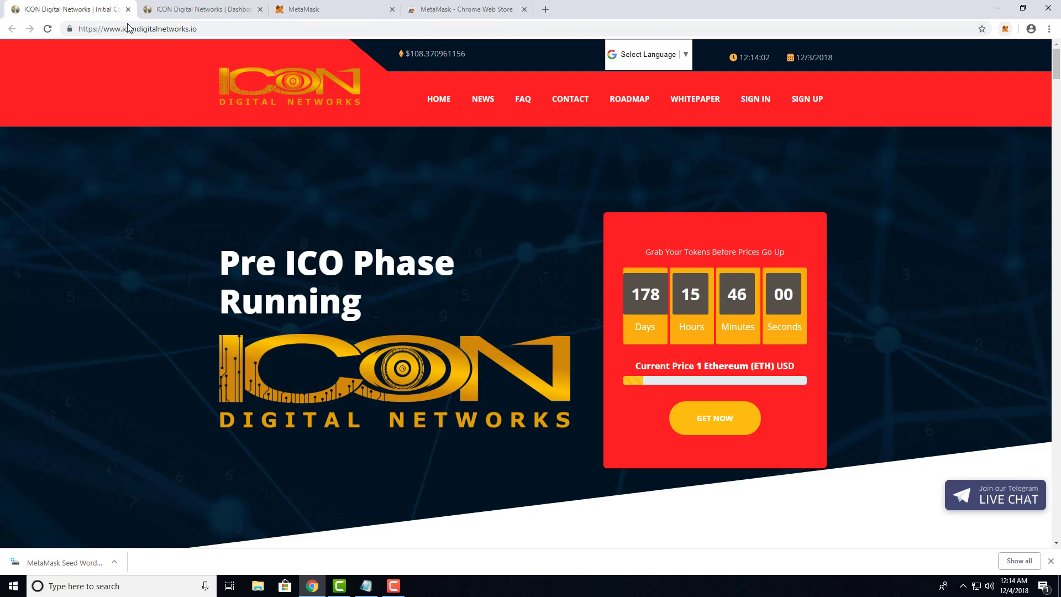
mouse_move(204, 84)
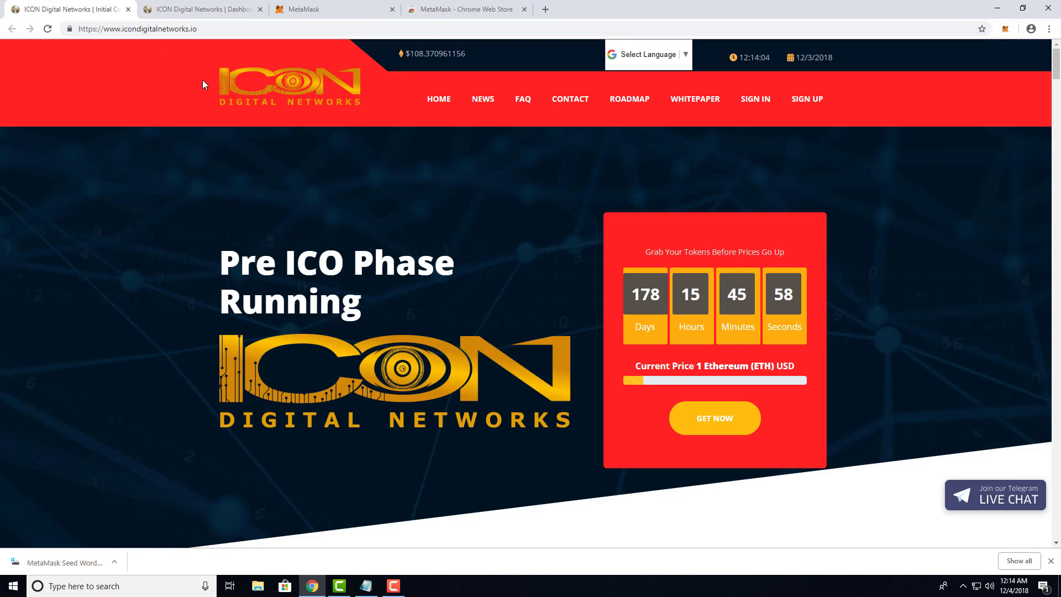
mouse_move(598, 161)
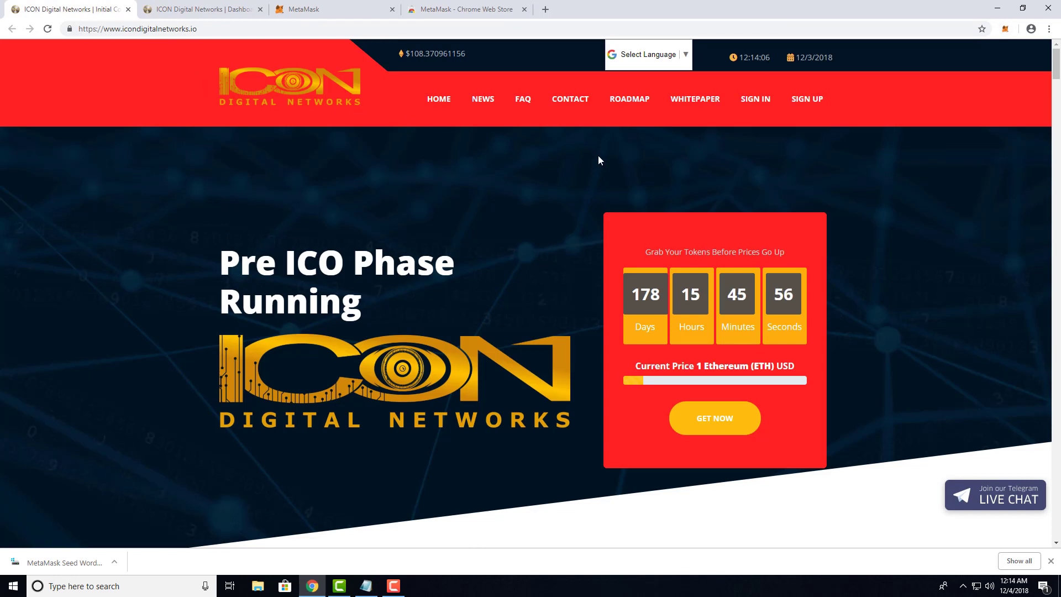
mouse_move(817, 123)
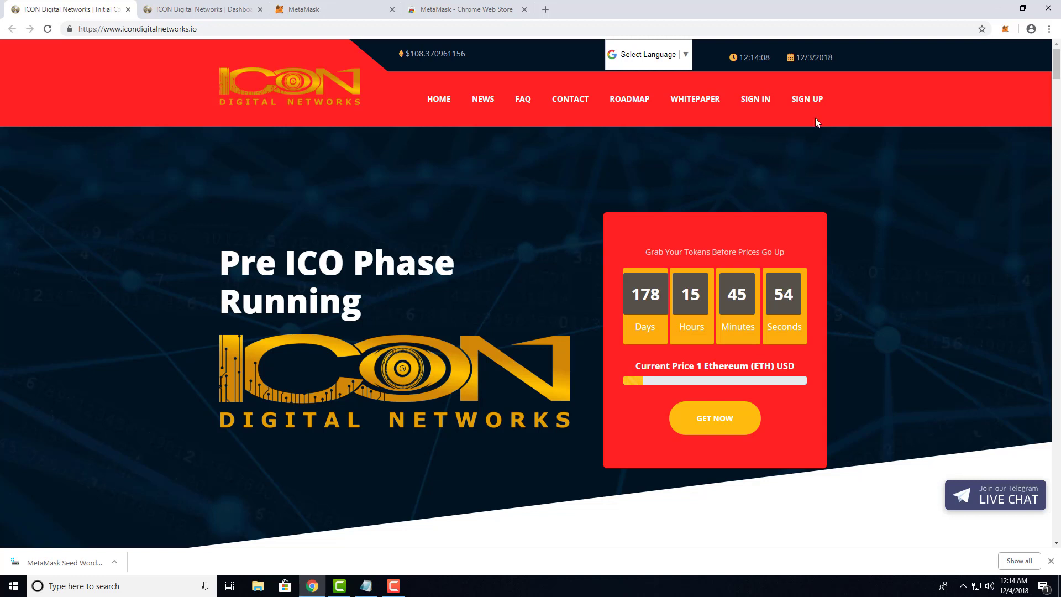
mouse_move(312, 165)
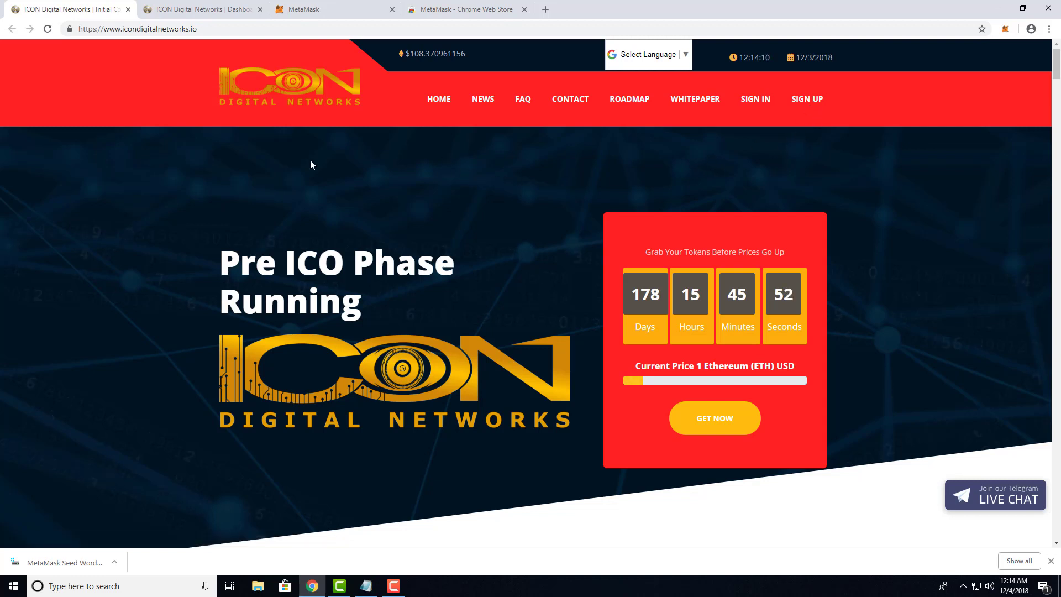
left_click(200, 9)
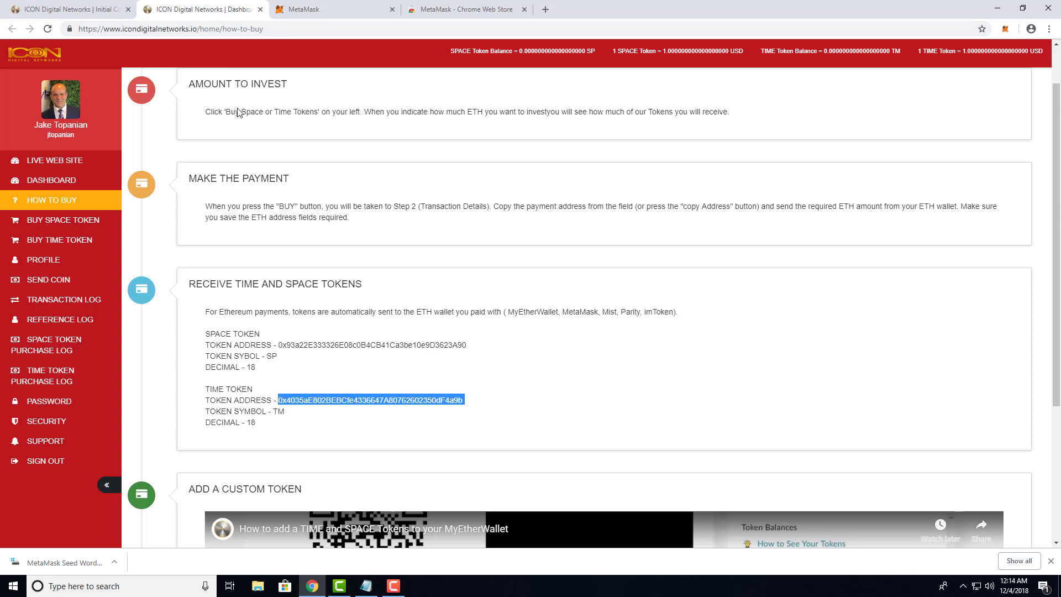
mouse_move(191, 226)
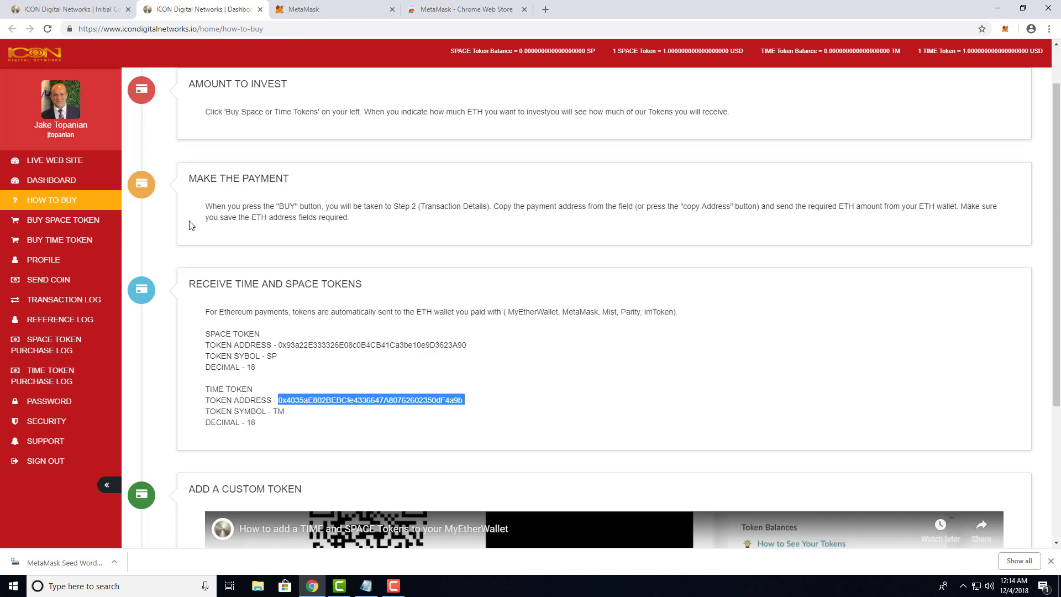
mouse_move(67, 200)
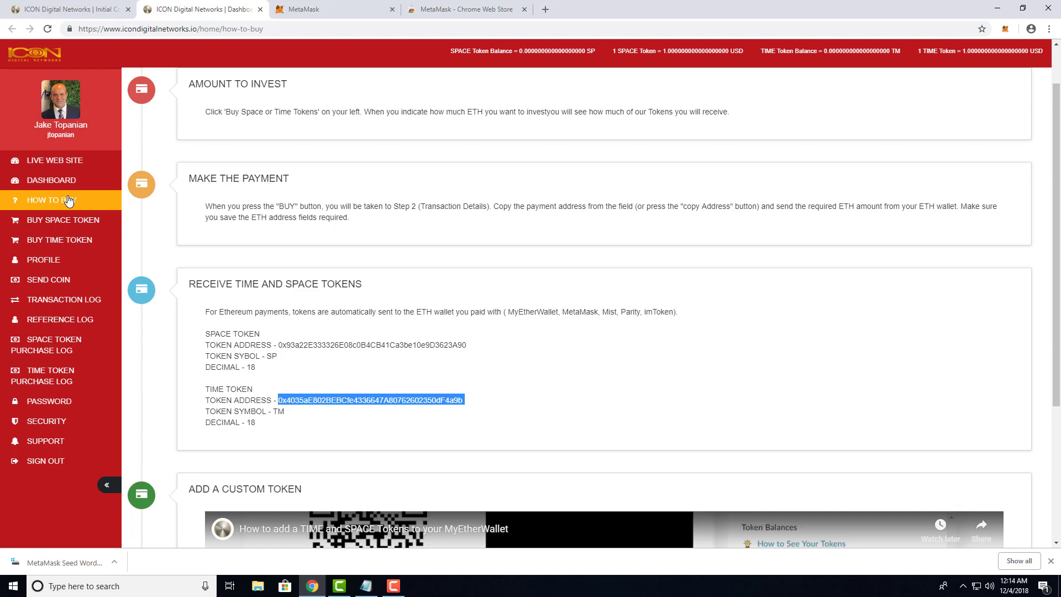
mouse_move(365, 372)
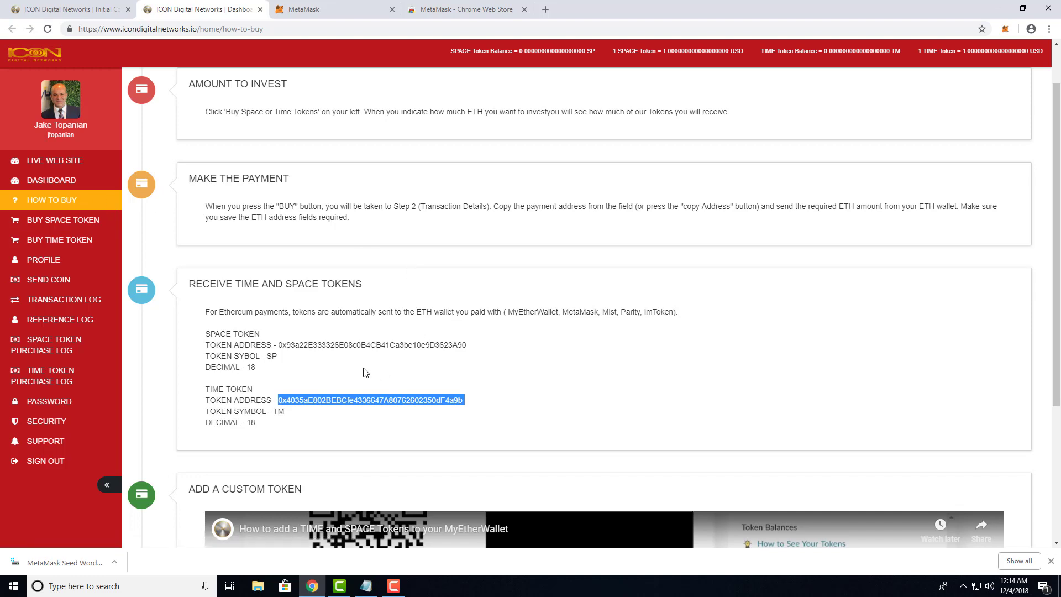
mouse_move(381, 340)
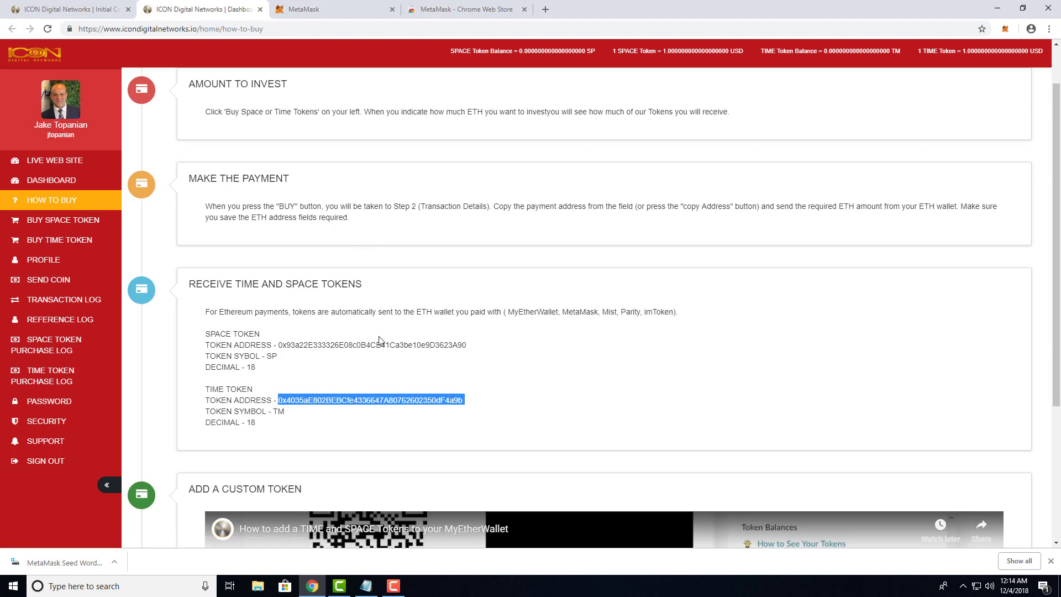
mouse_move(359, 341)
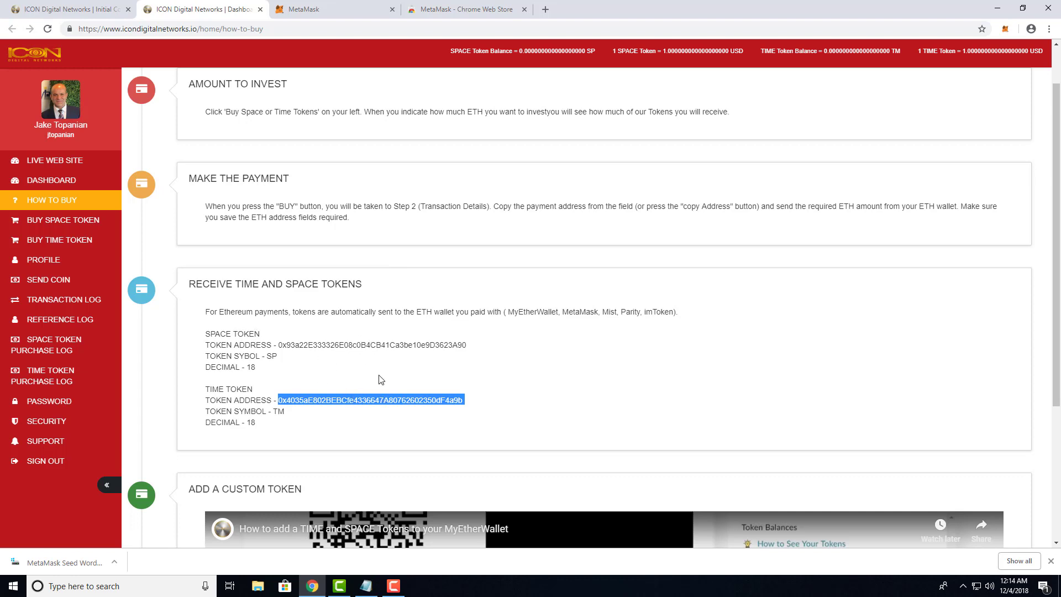
- Select and copy the SPACE token contract address on ICON's How to Buy page
double_click(371, 344)
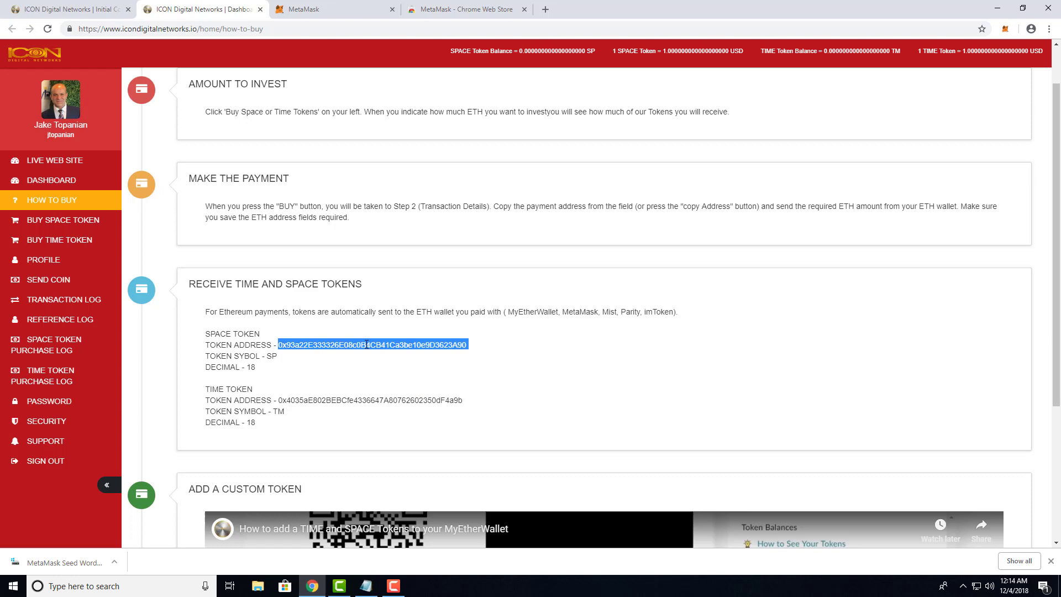
right_click(372, 344)
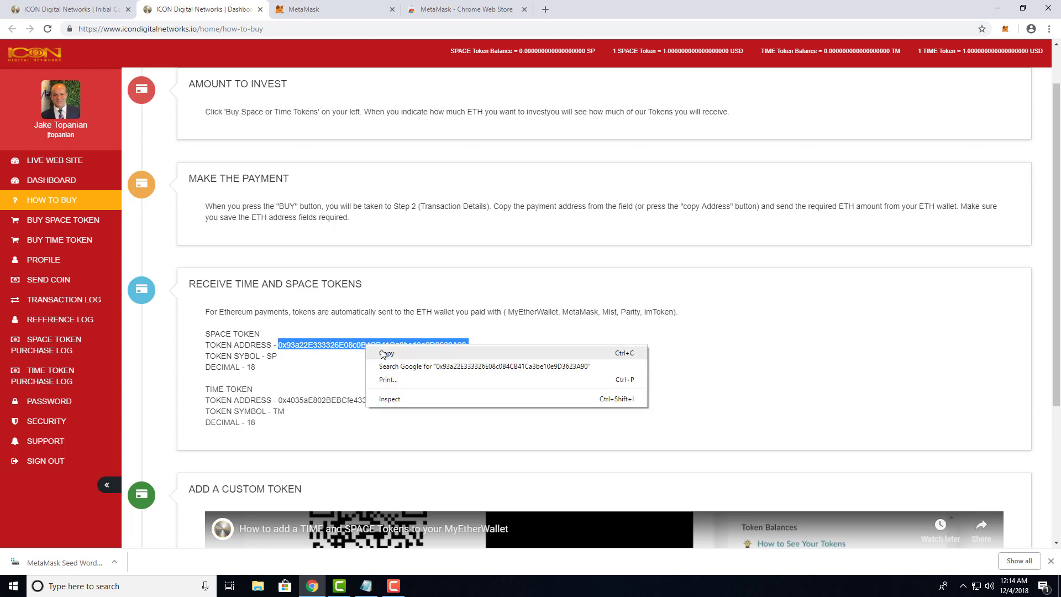
left_click(388, 352)
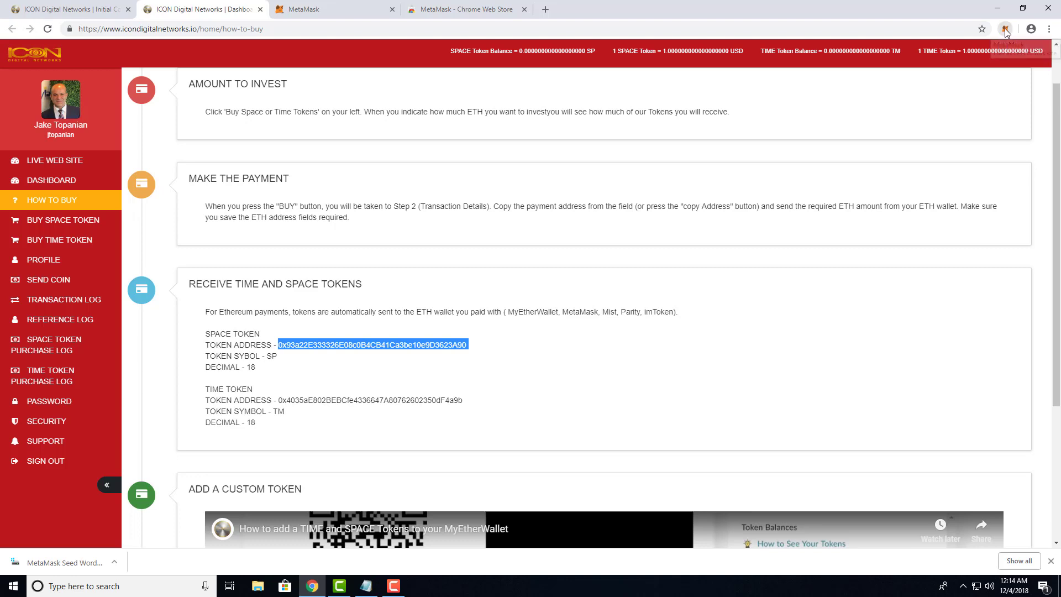
- Open MetaMask and show Account 1's empty Tokens list
left_click(1005, 28)
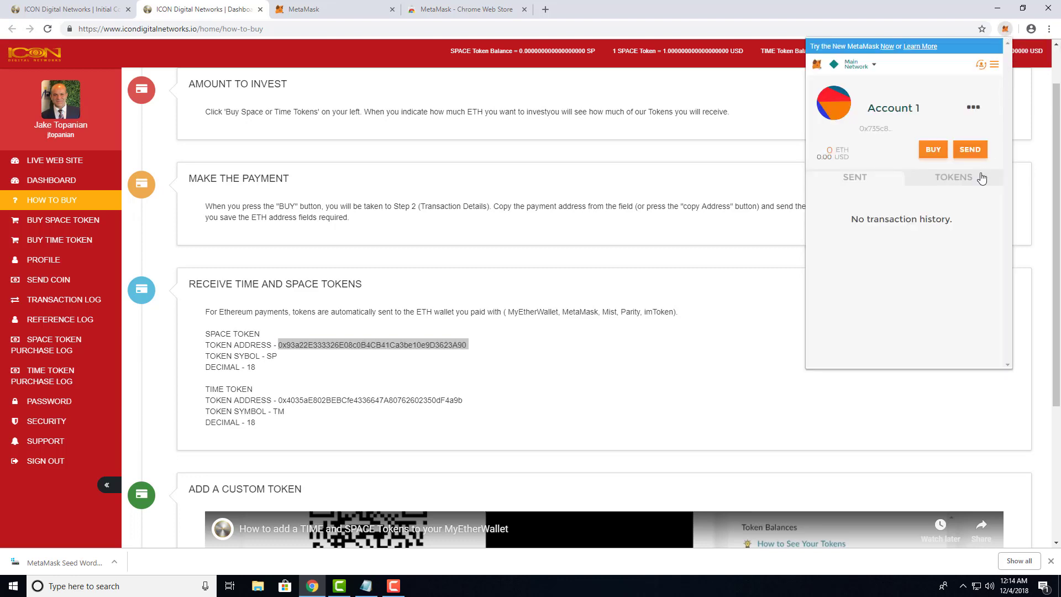
mouse_move(883, 188)
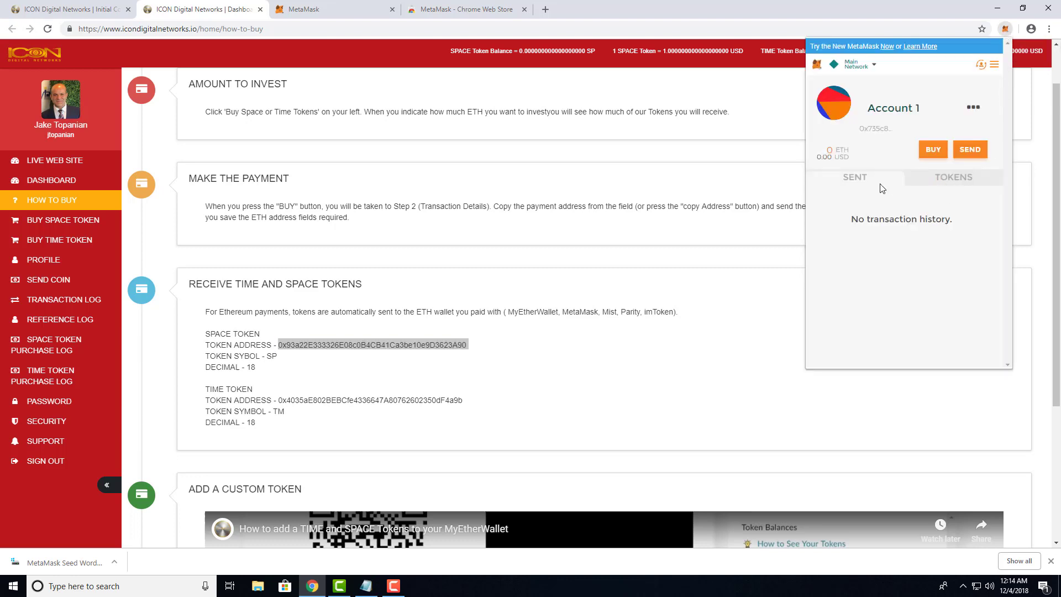
left_click(953, 177)
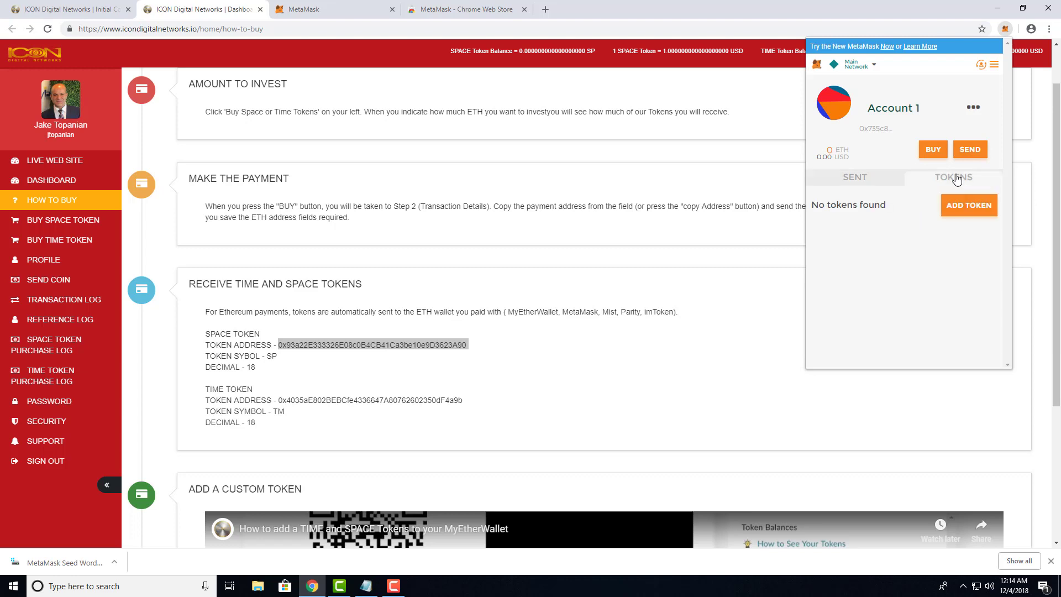
mouse_move(969, 205)
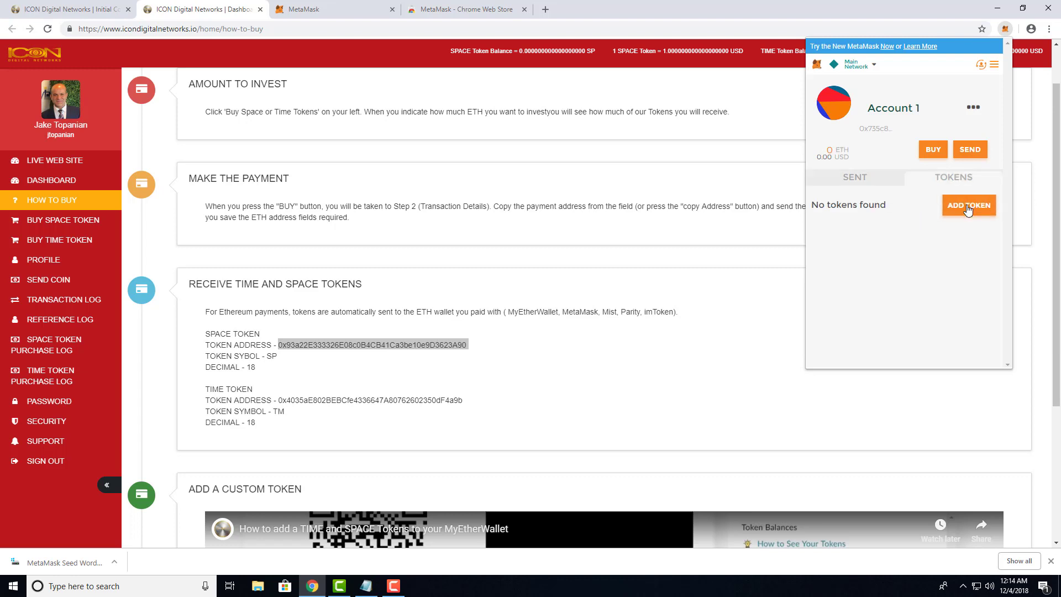
- Add custom token SP from address 0x93a22E333326E08c0B4CB41Ca3be10e9D3623A90 with 18 decimals
left_click(968, 205)
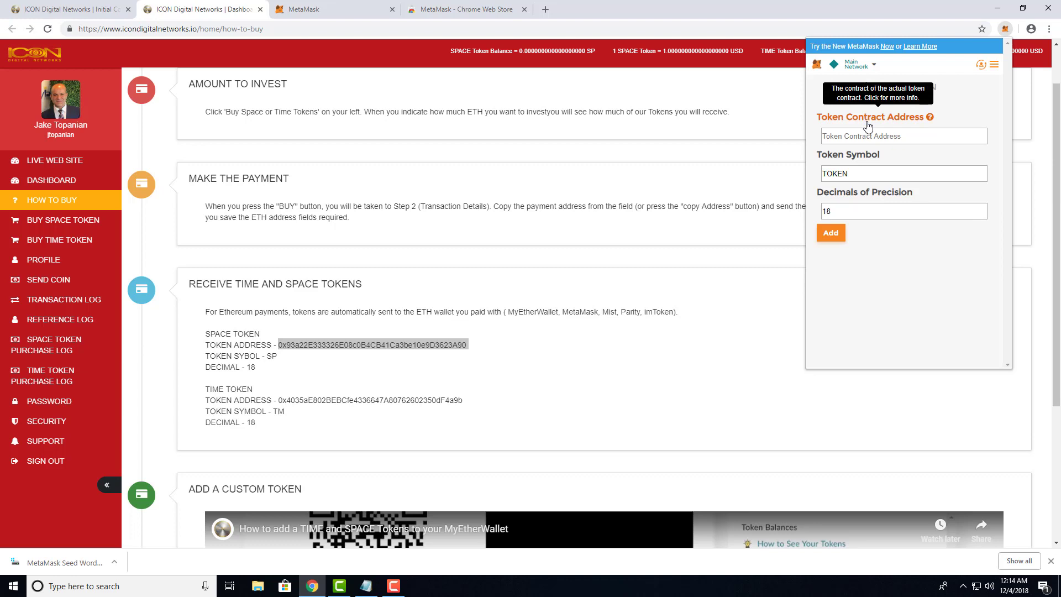
left_click(903, 135)
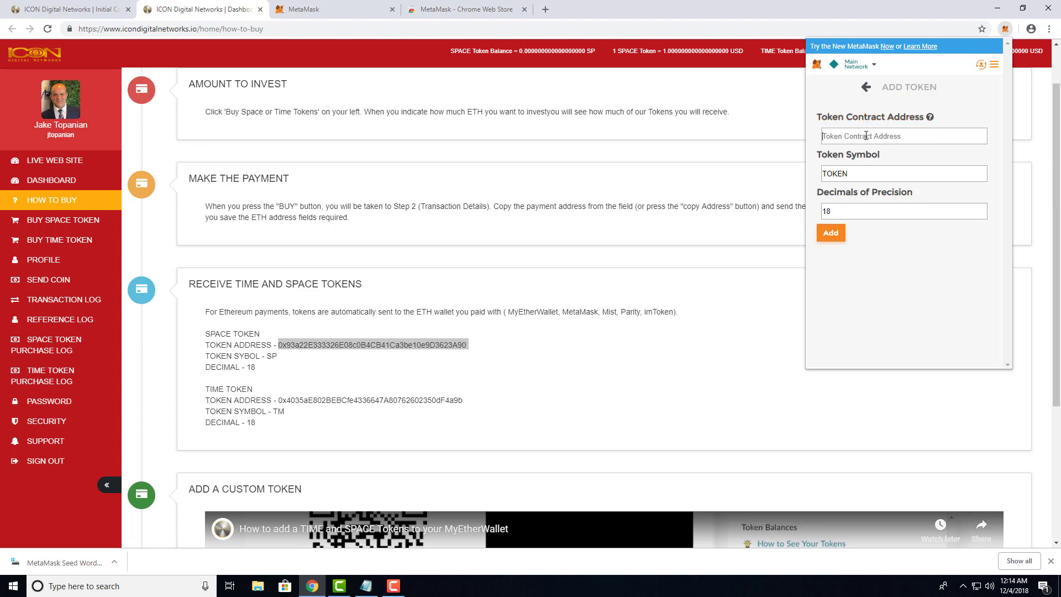
type("0x93a22E333326E08c0B4CB41Ca3be10e9D3623A90")
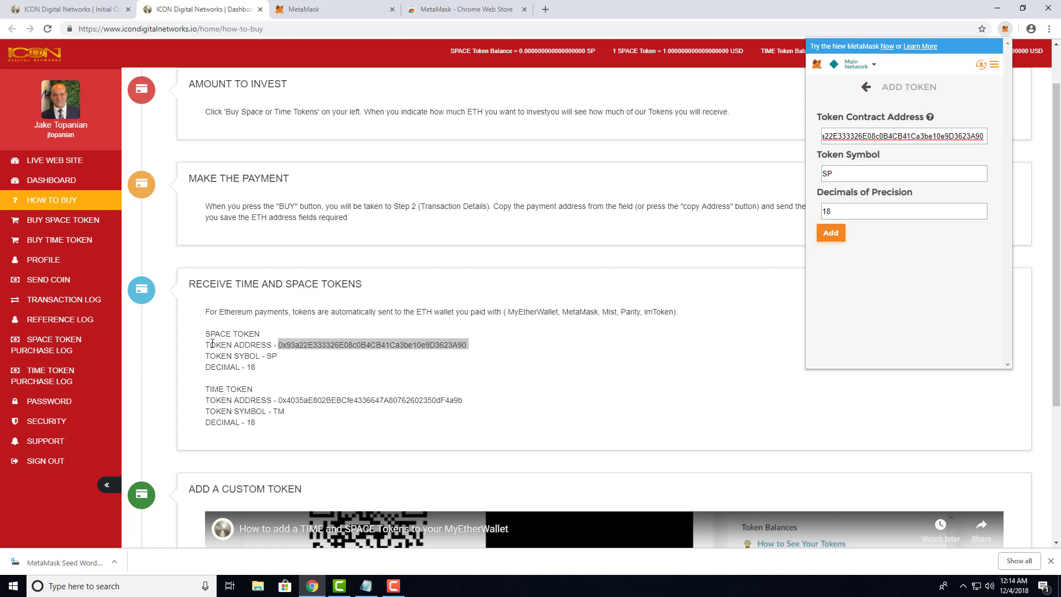
mouse_move(878, 285)
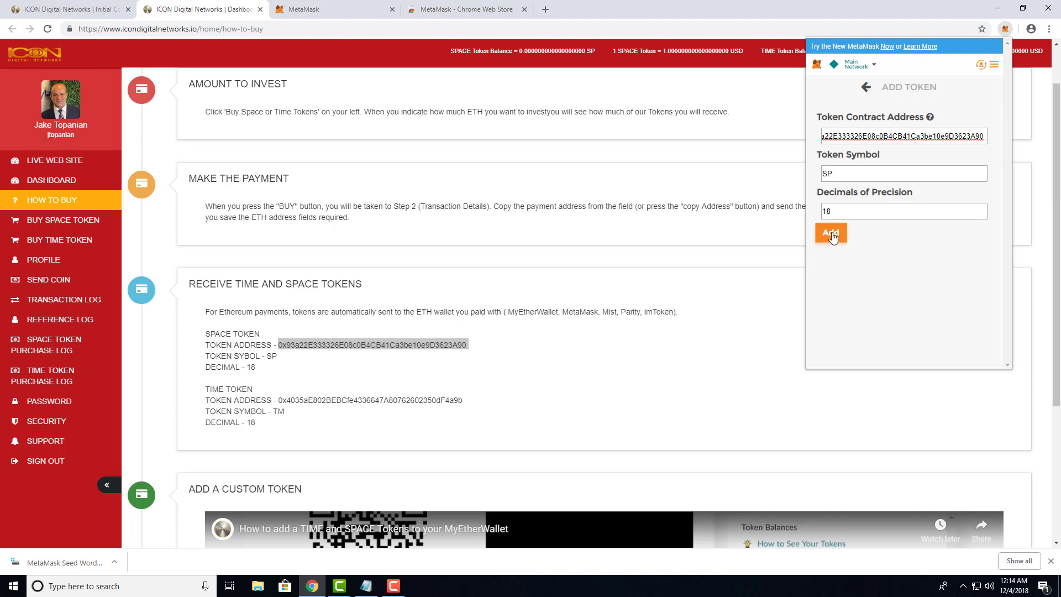
left_click(830, 233)
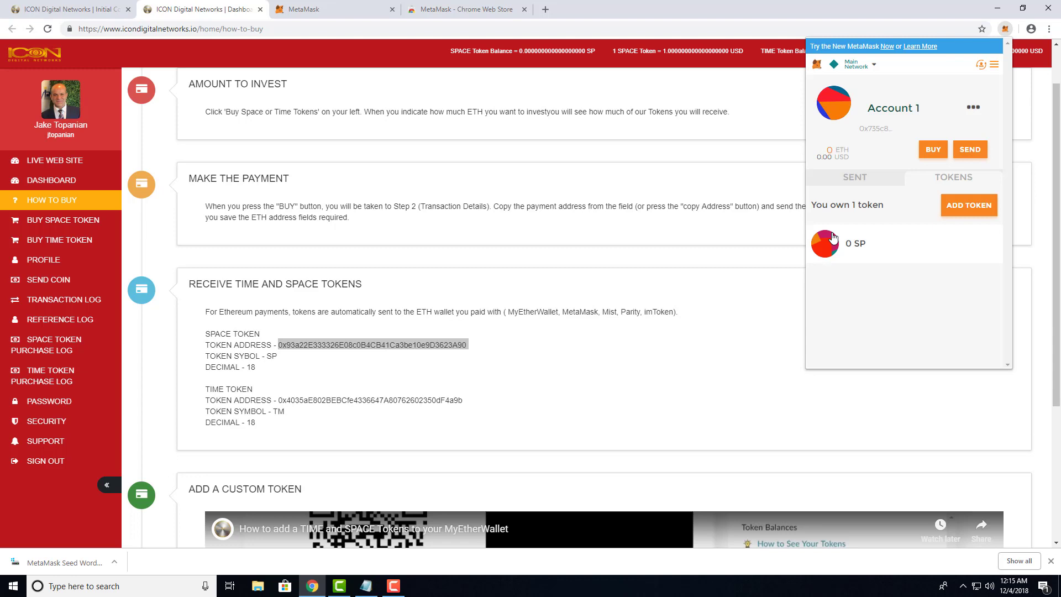
mouse_move(321, 418)
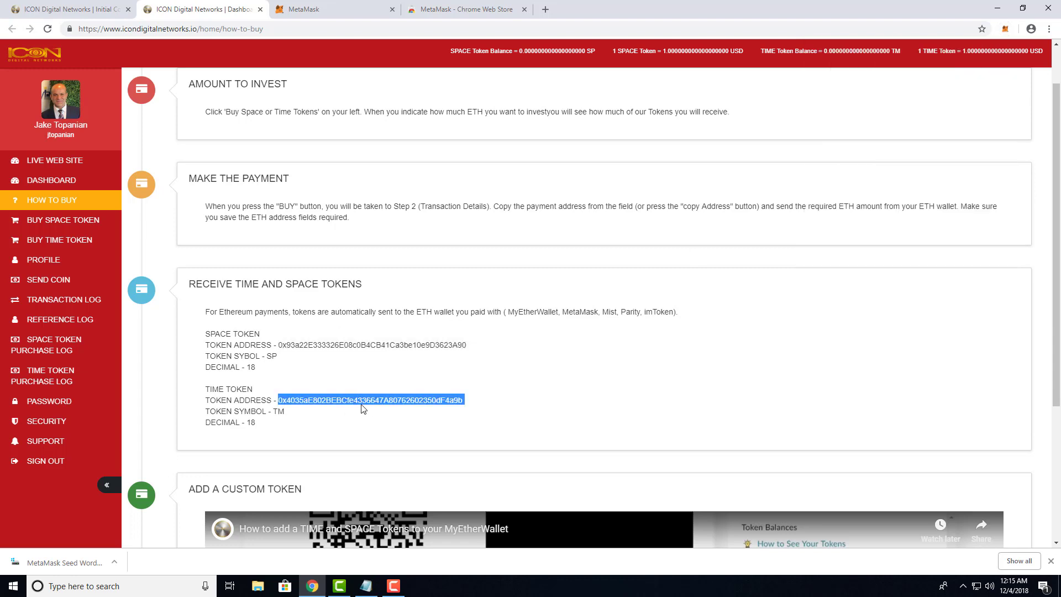
mouse_move(398, 410)
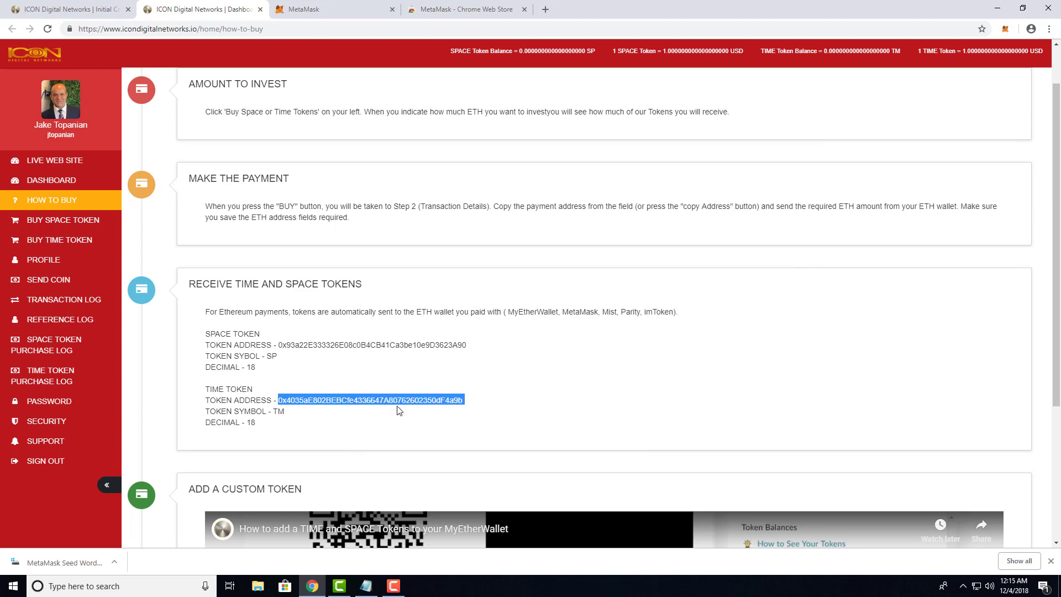
mouse_move(1008, 52)
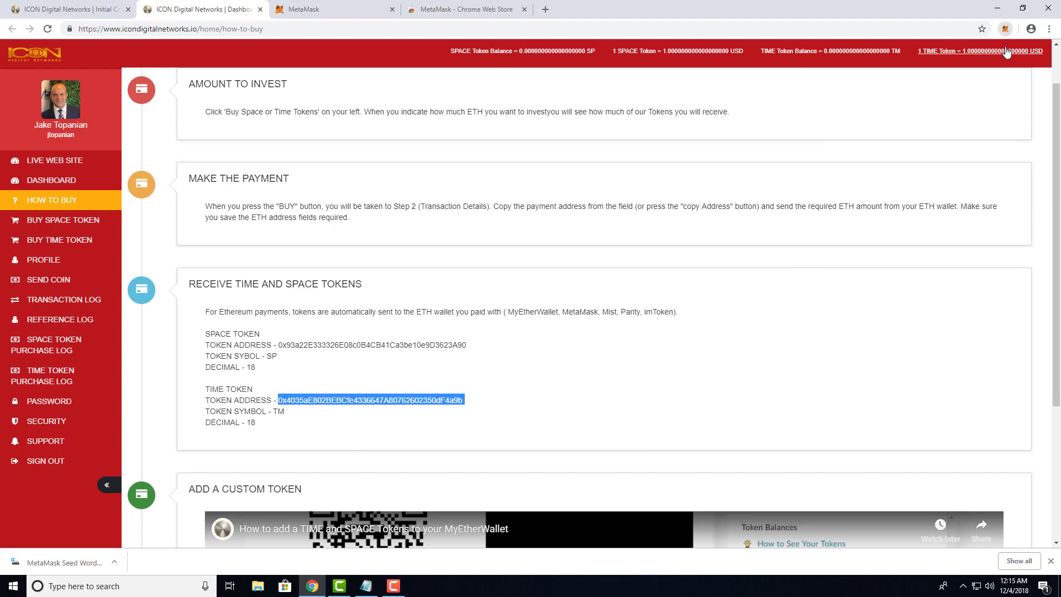
left_click(1006, 28)
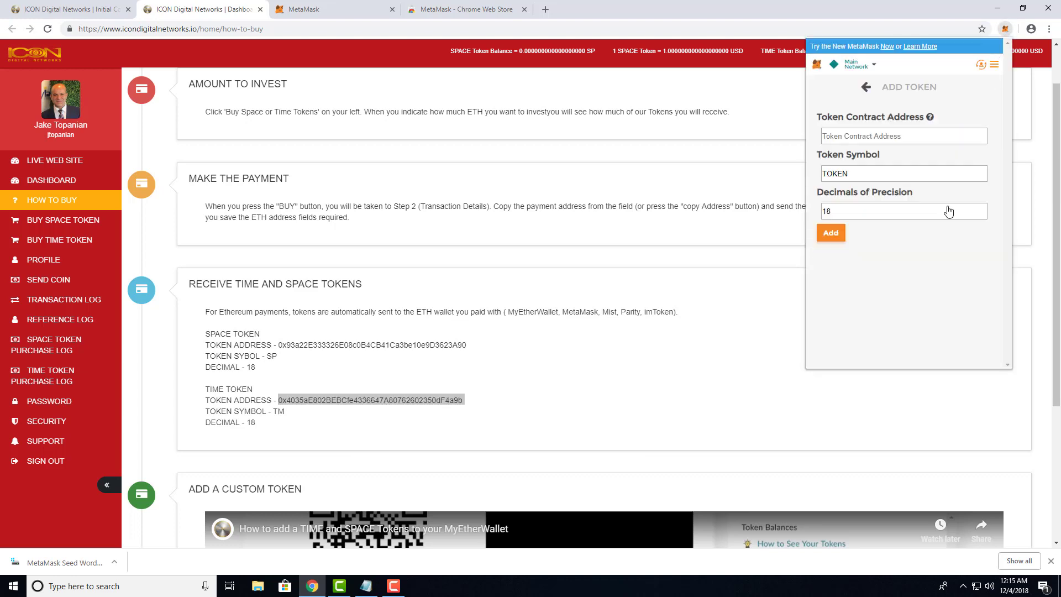
left_click(902, 136)
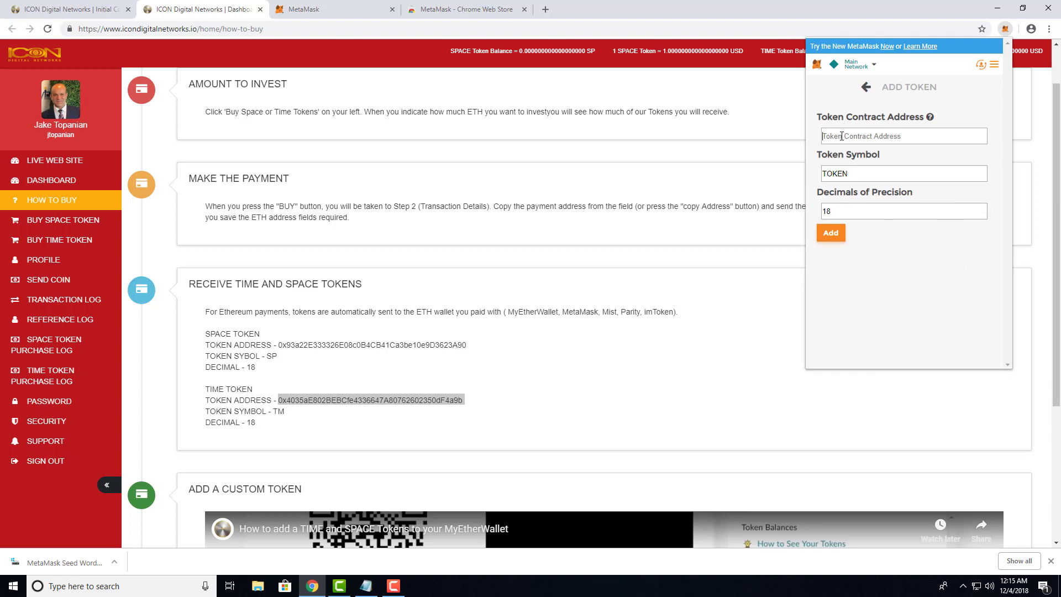
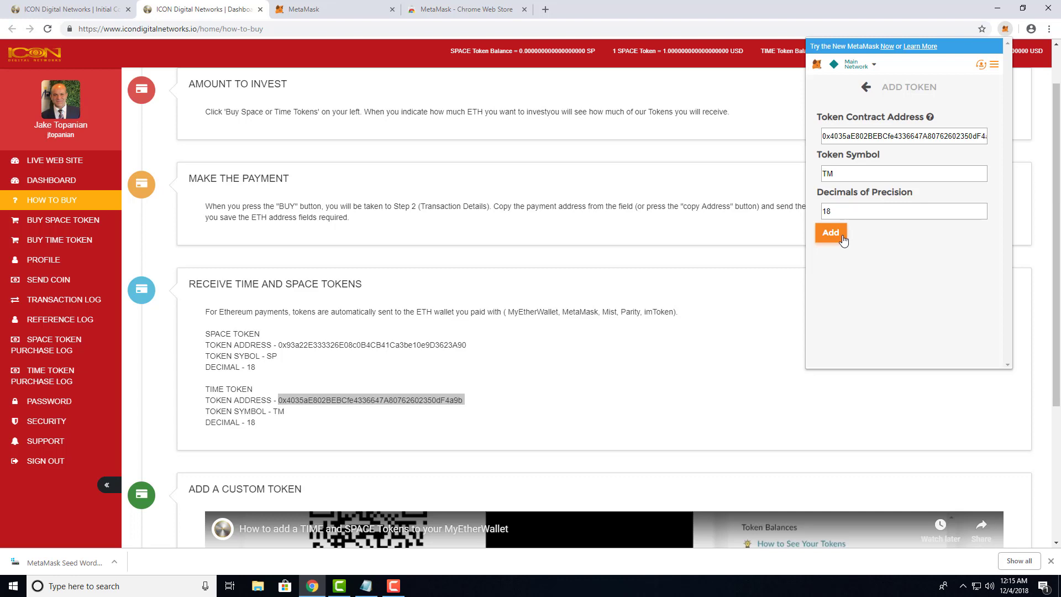
left_click(830, 232)
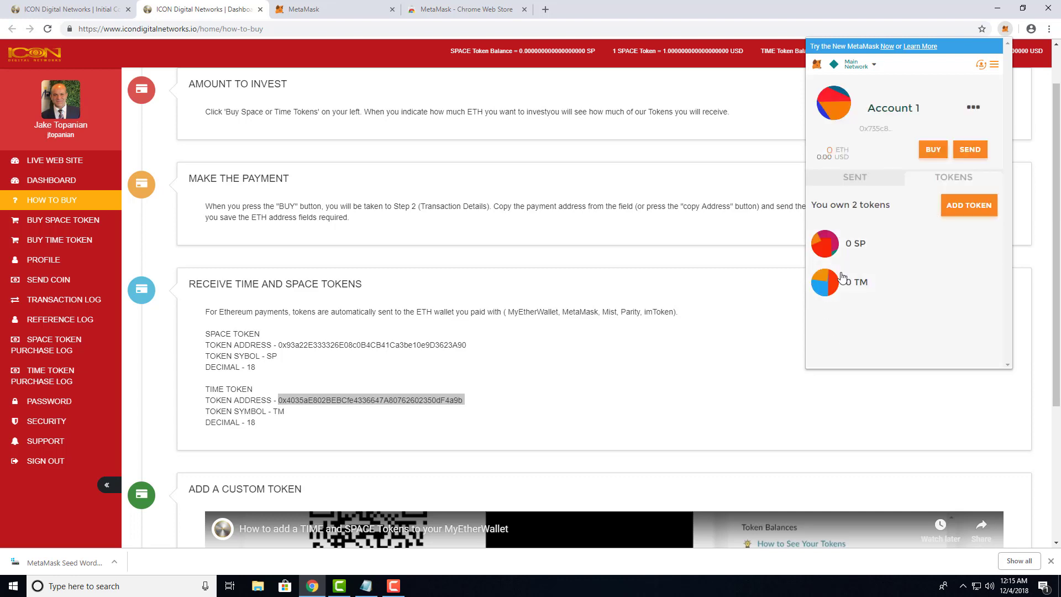
mouse_move(946, 234)
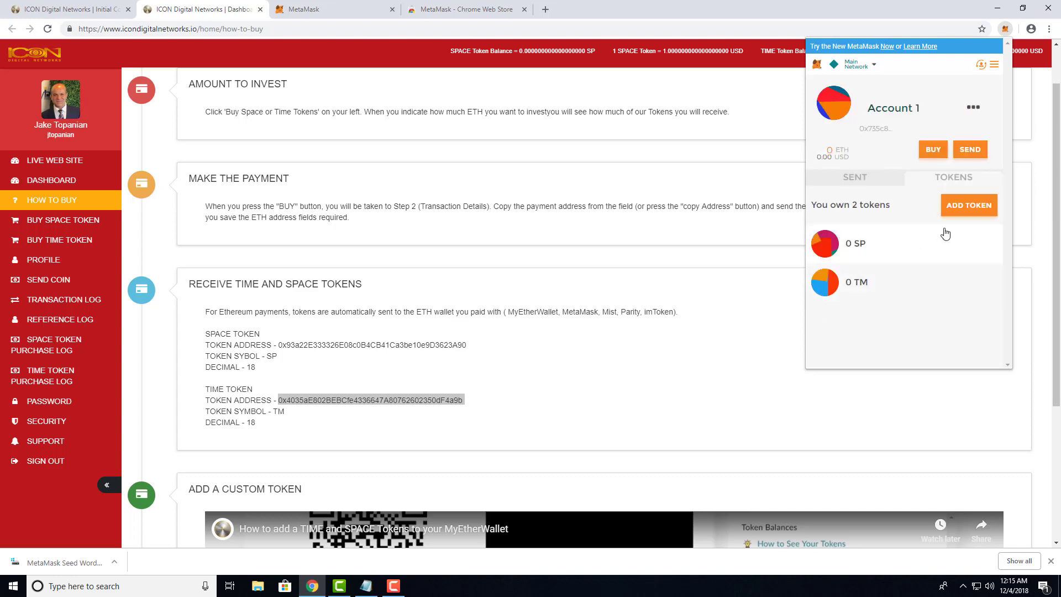